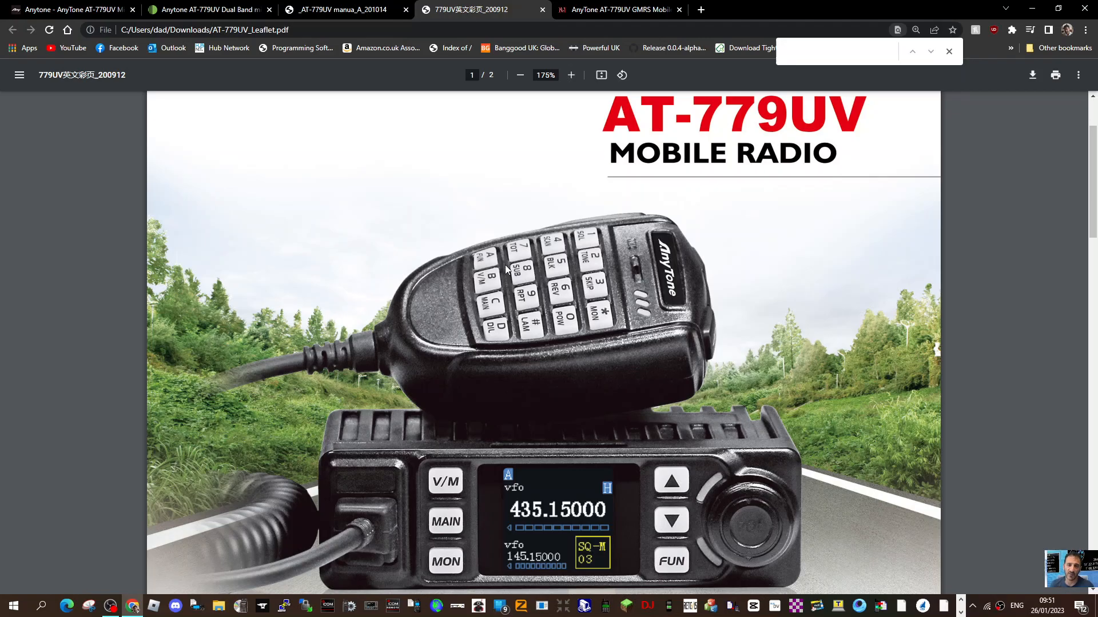
Bring up the Moonraker AT-779UV shop page scrolled to its package contents and attachments list.
scroll(down, 3)
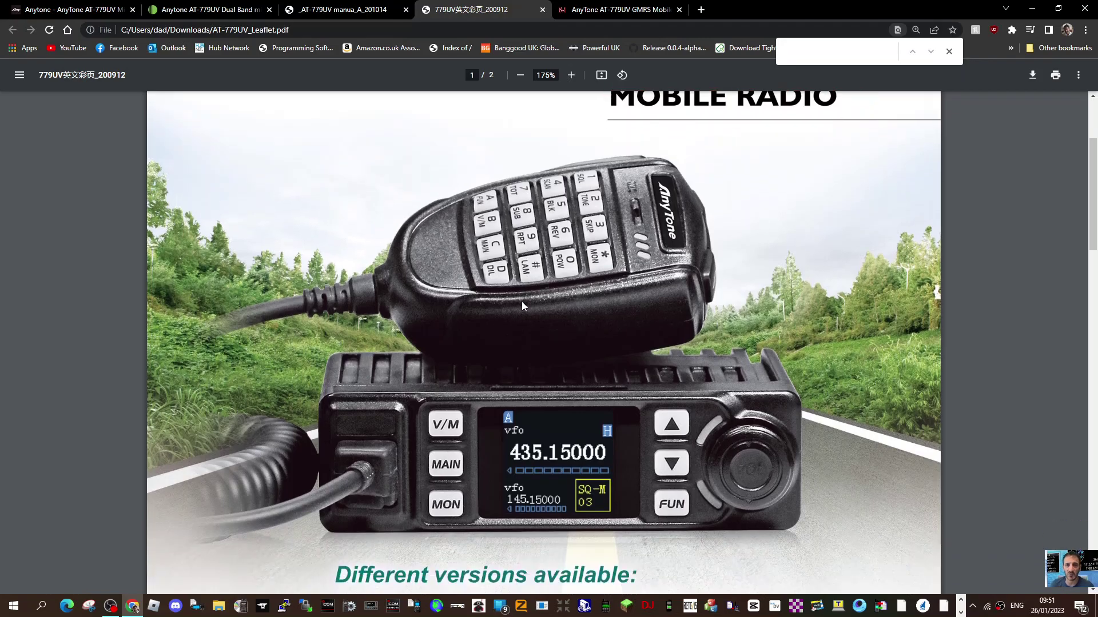
mouse_move(558, 15)
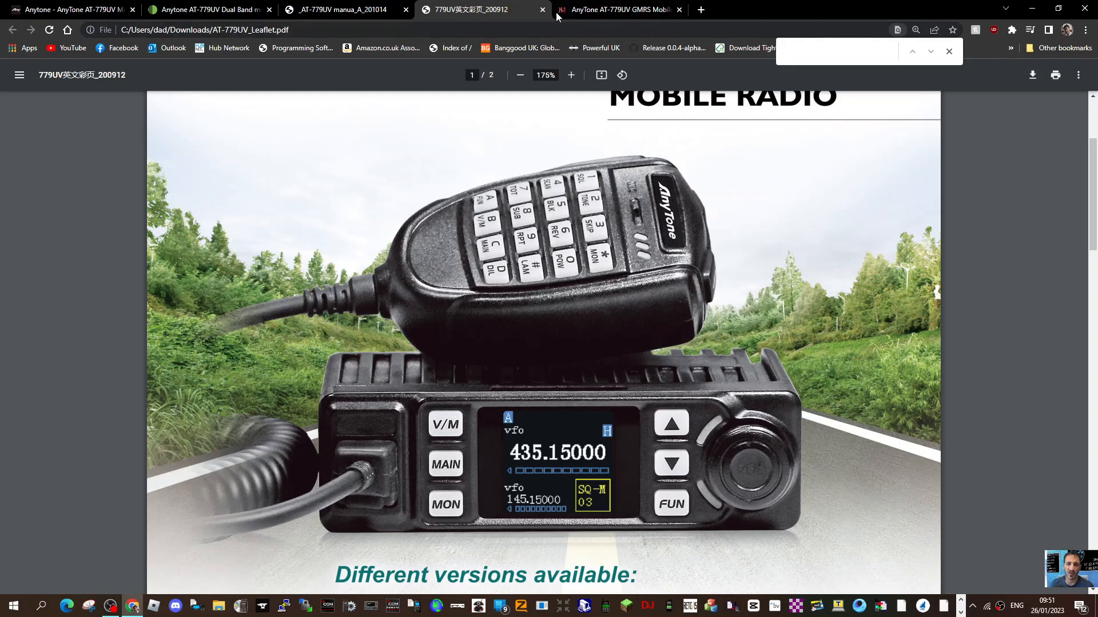
click(206, 9)
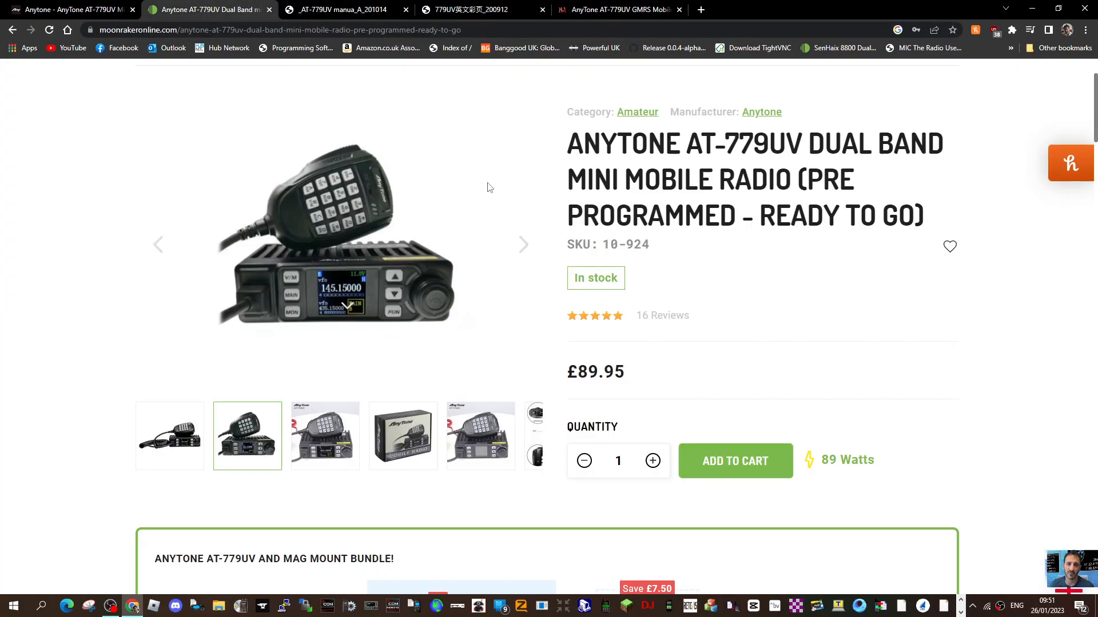
scroll(down, 3)
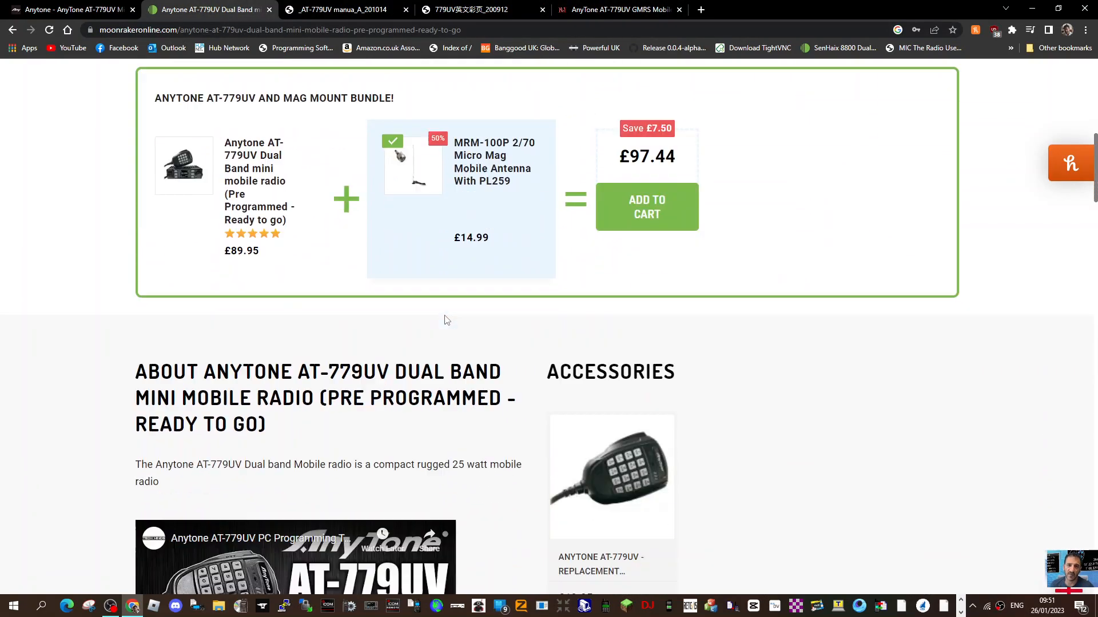
scroll(down, 3)
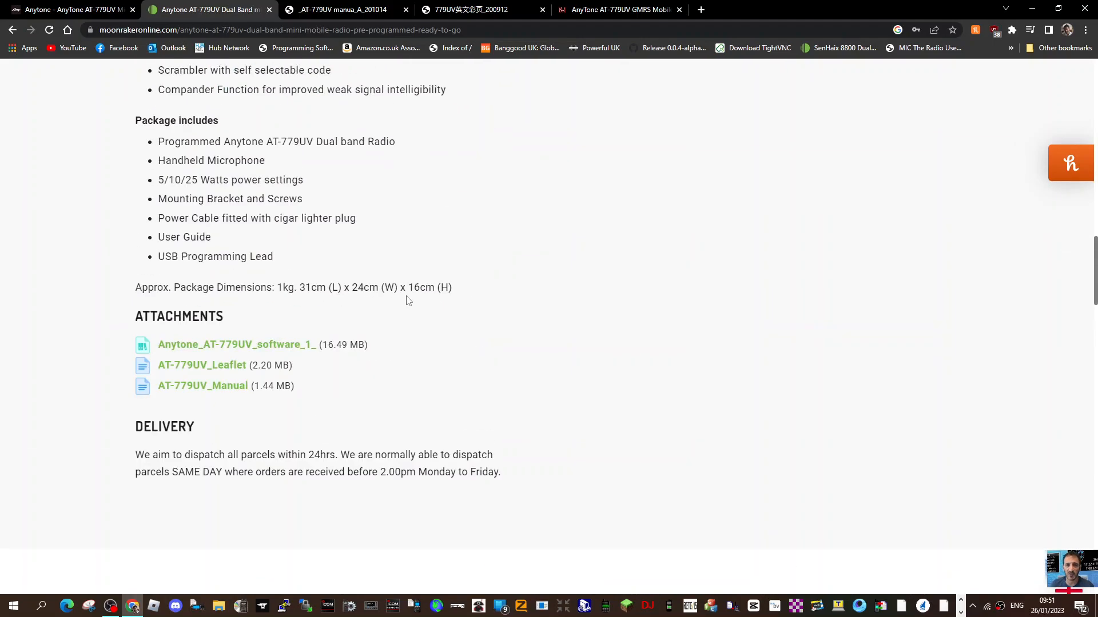
mouse_move(286, 334)
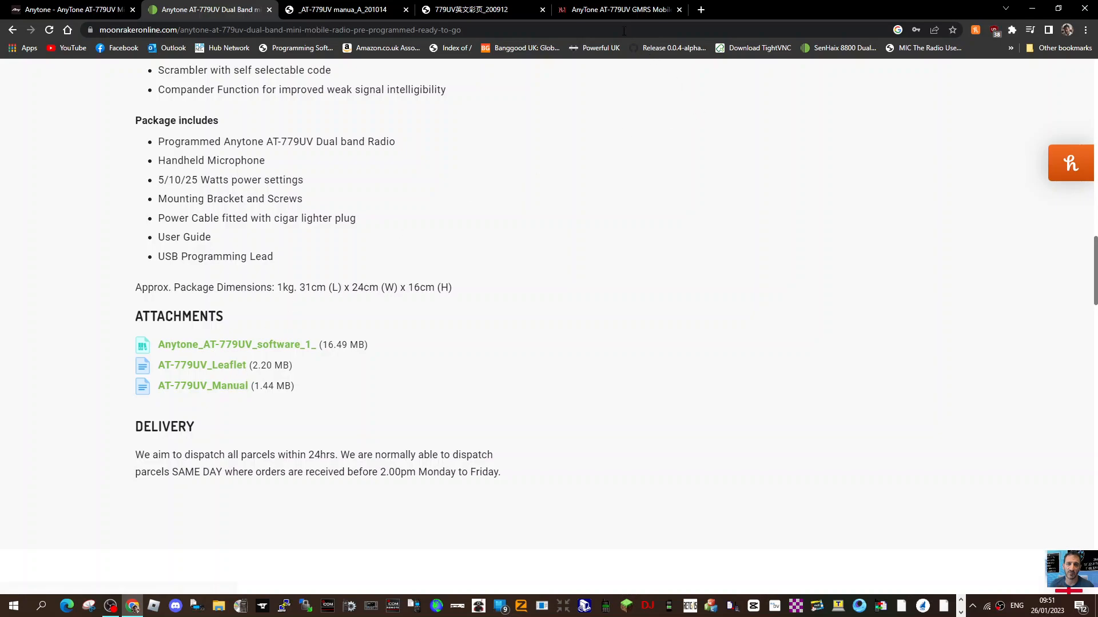
Review the AT-779UV leaflet PDF, then the instruction manual PDF's functions and accessories pages.
click(202, 365)
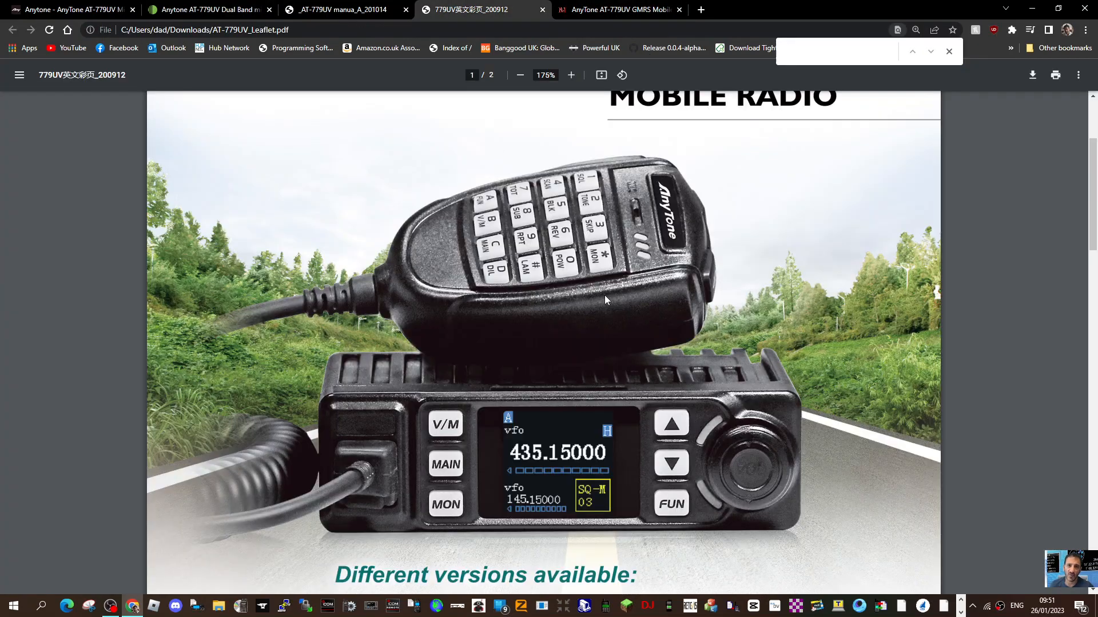
scroll(down, 3)
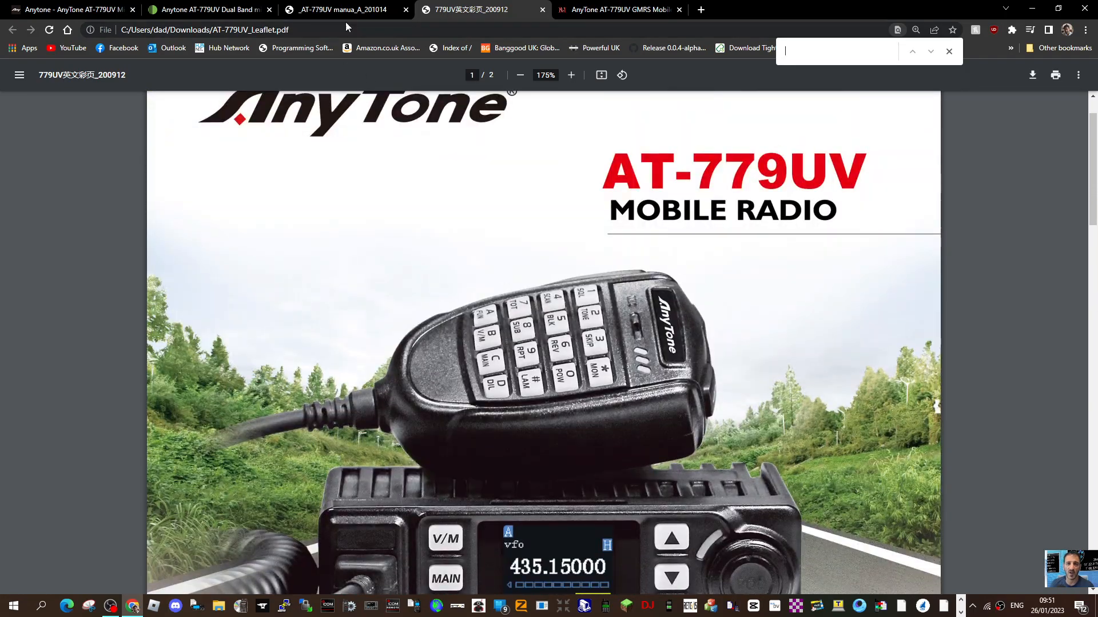
click(338, 10)
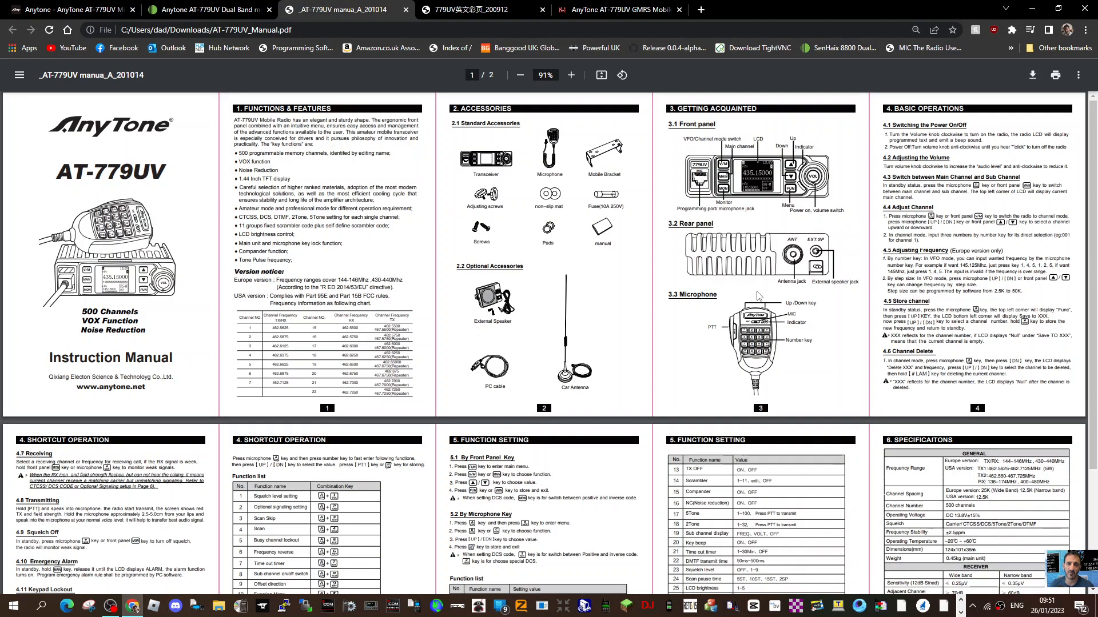
scroll(down, 3)
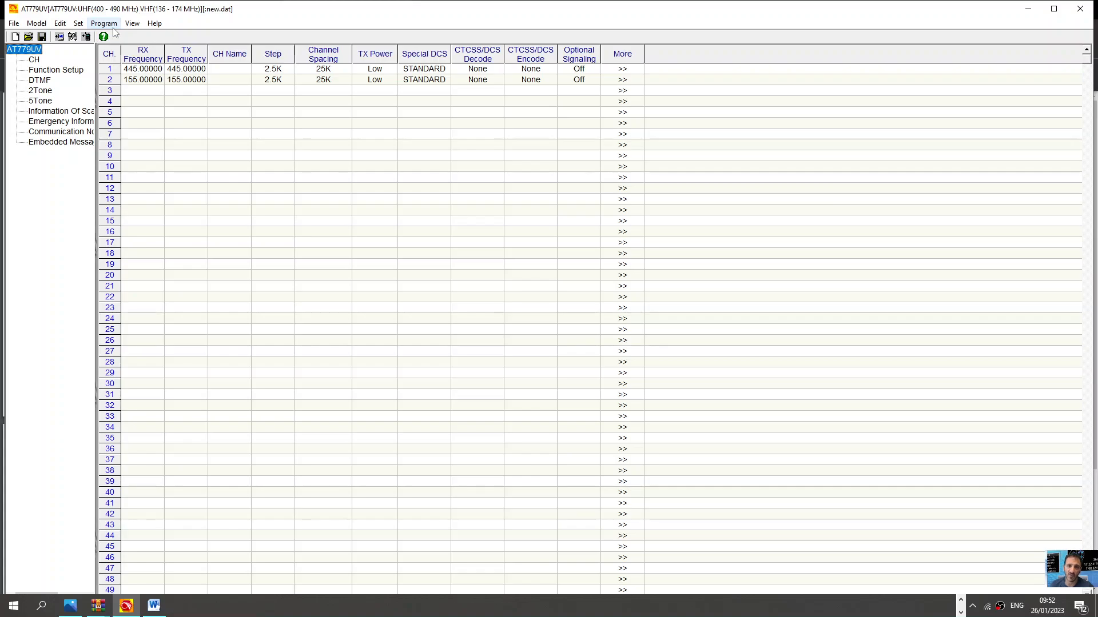
Check the radio read/write menu, then launch QXCodePro_Update_dpinst from Start search.
click(107, 23)
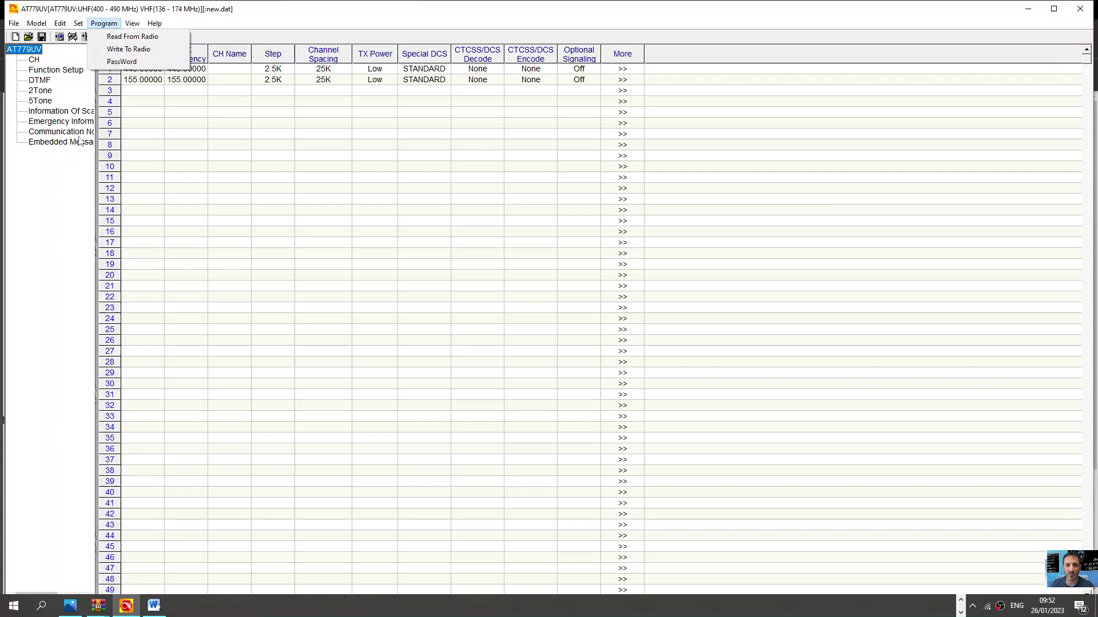
click(105, 23)
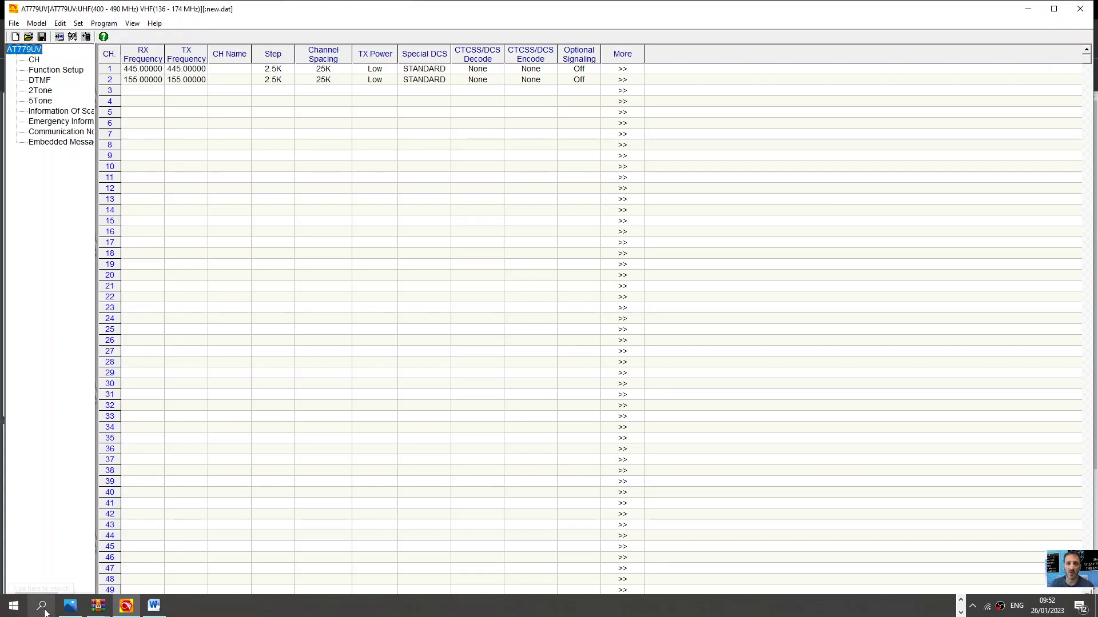
click(42, 606)
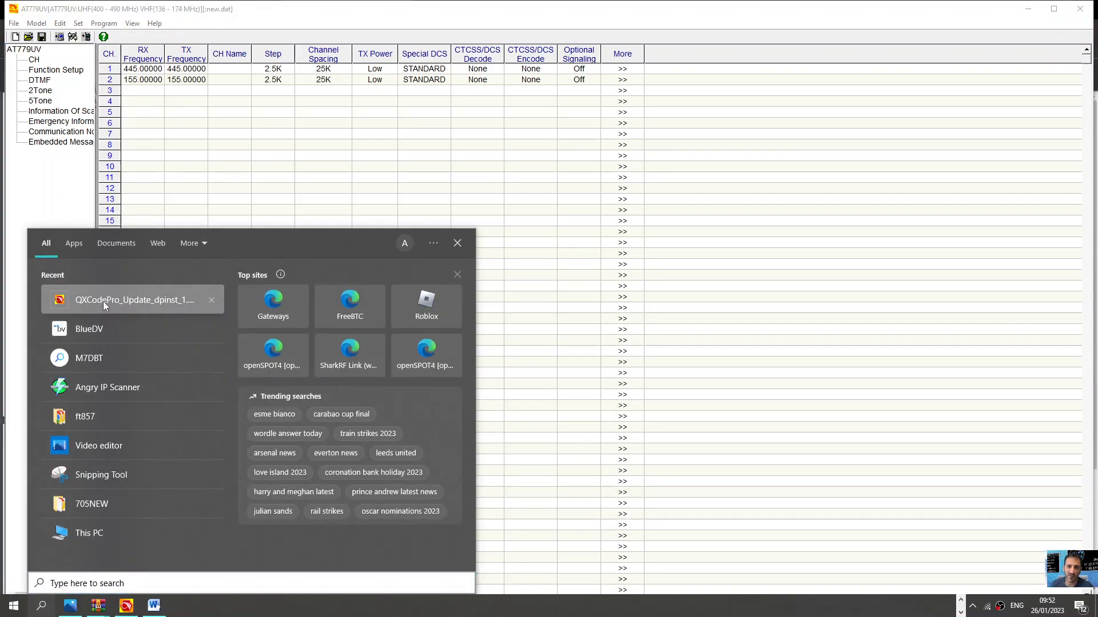
click(132, 299)
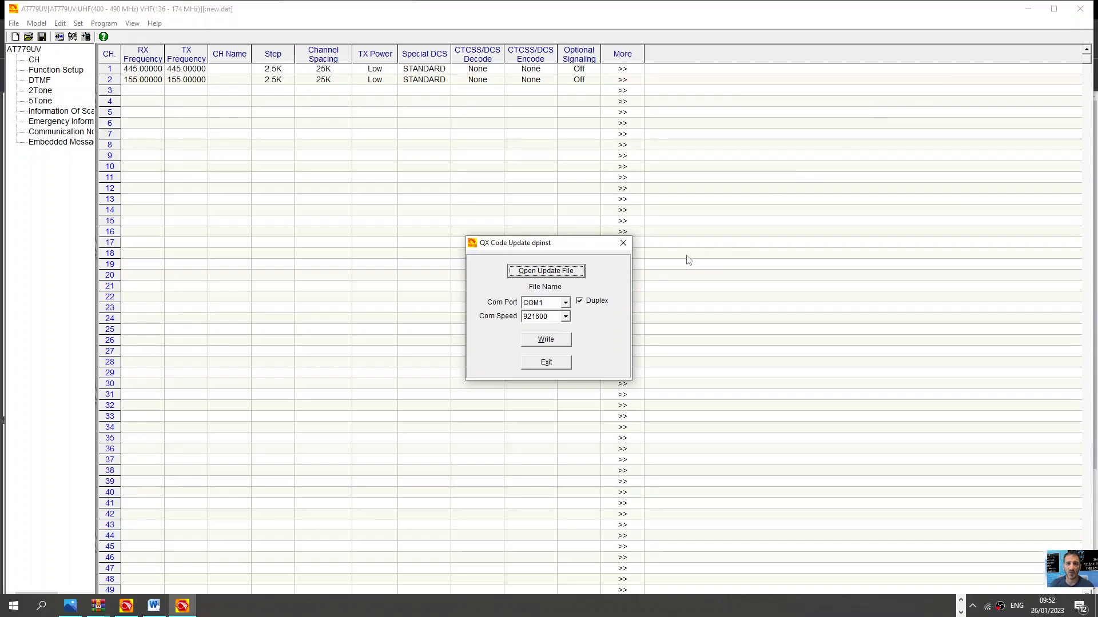
mouse_move(623, 242)
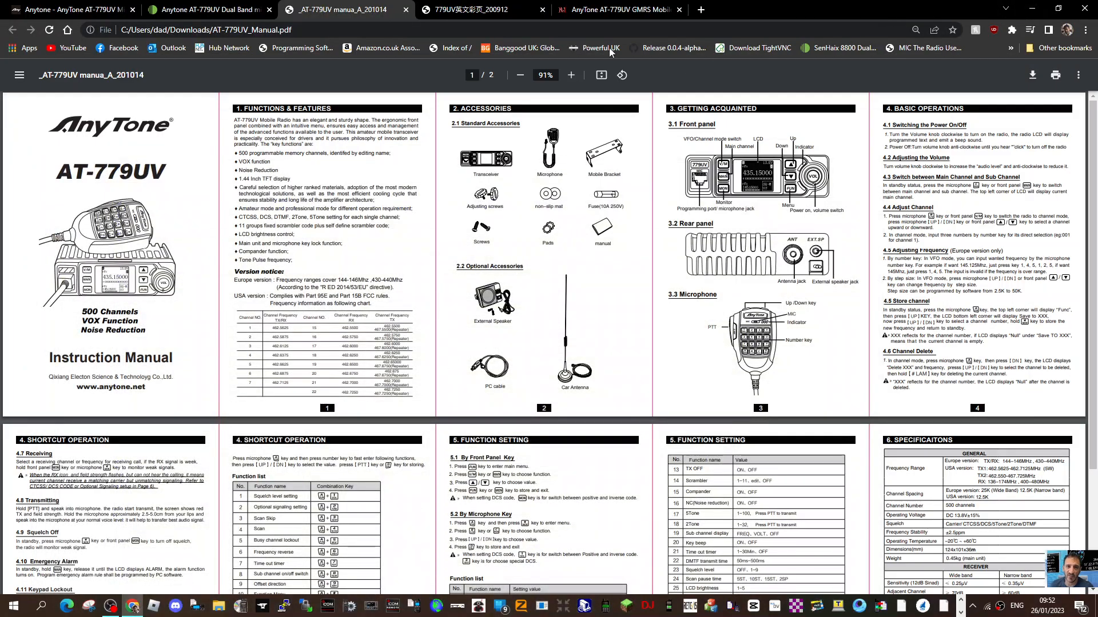
Show the miklor.com AT-779UV page's Software / Firmware download links.
click(619, 9)
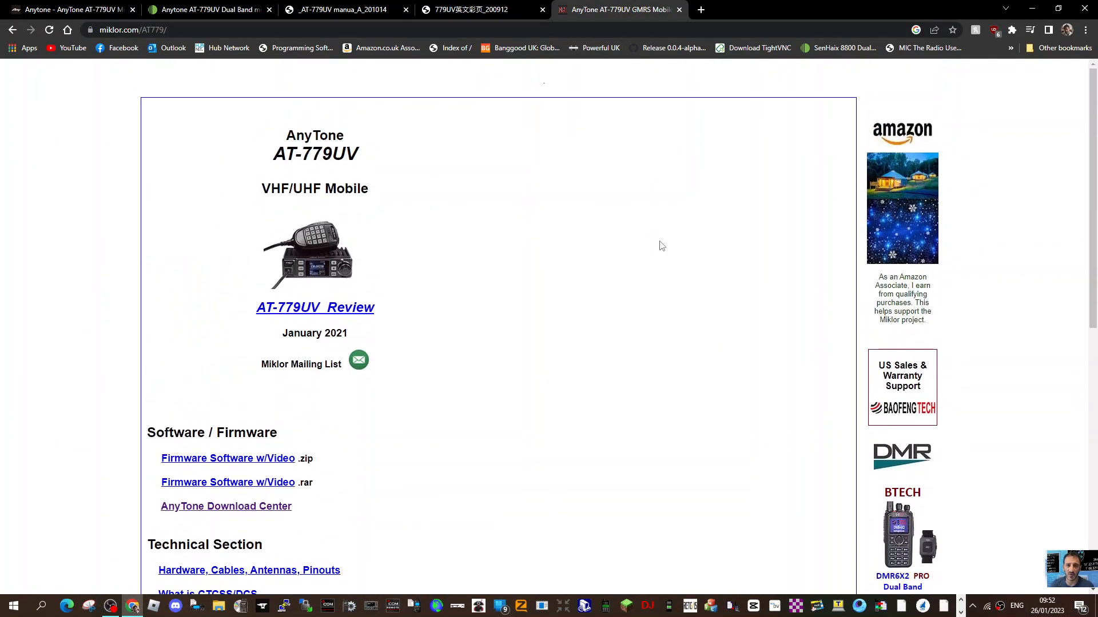
scroll(down, 3)
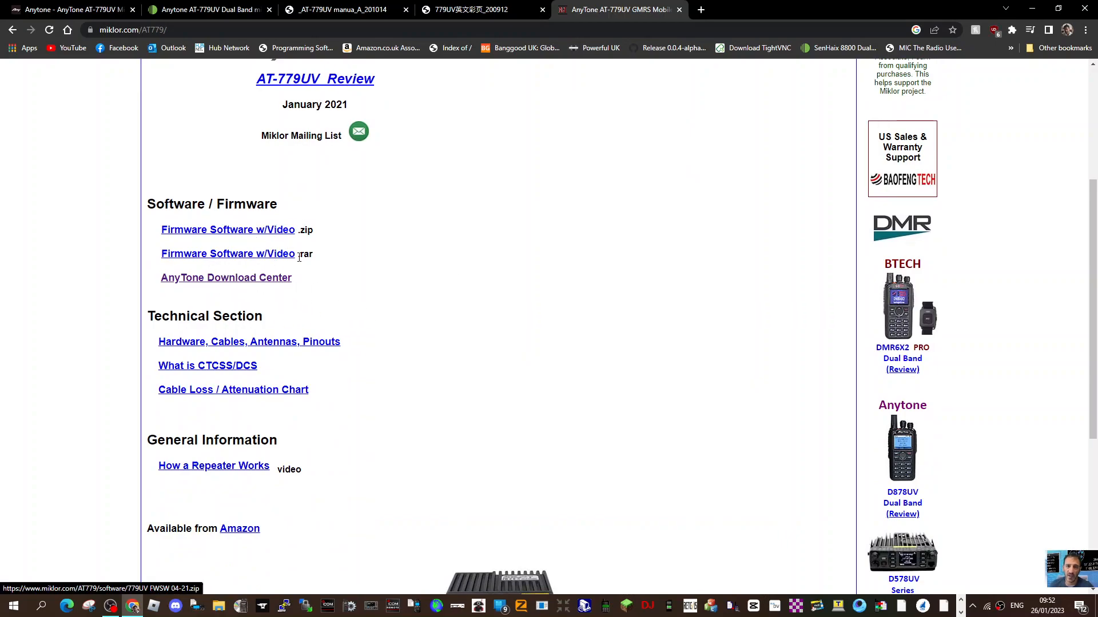
mouse_move(454, 327)
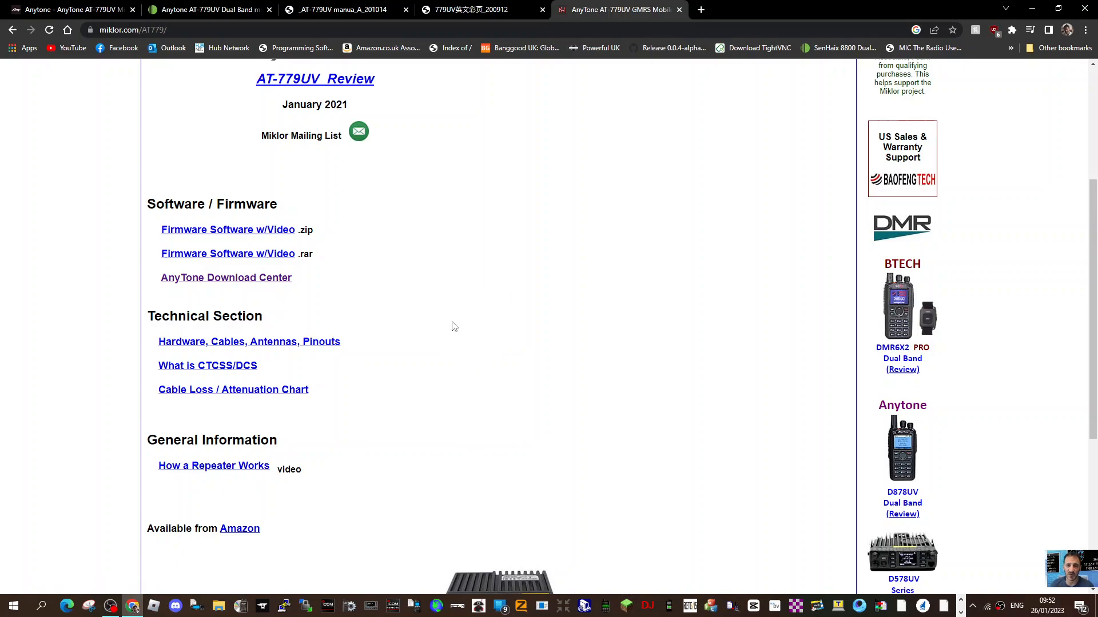
mouse_move(504, 334)
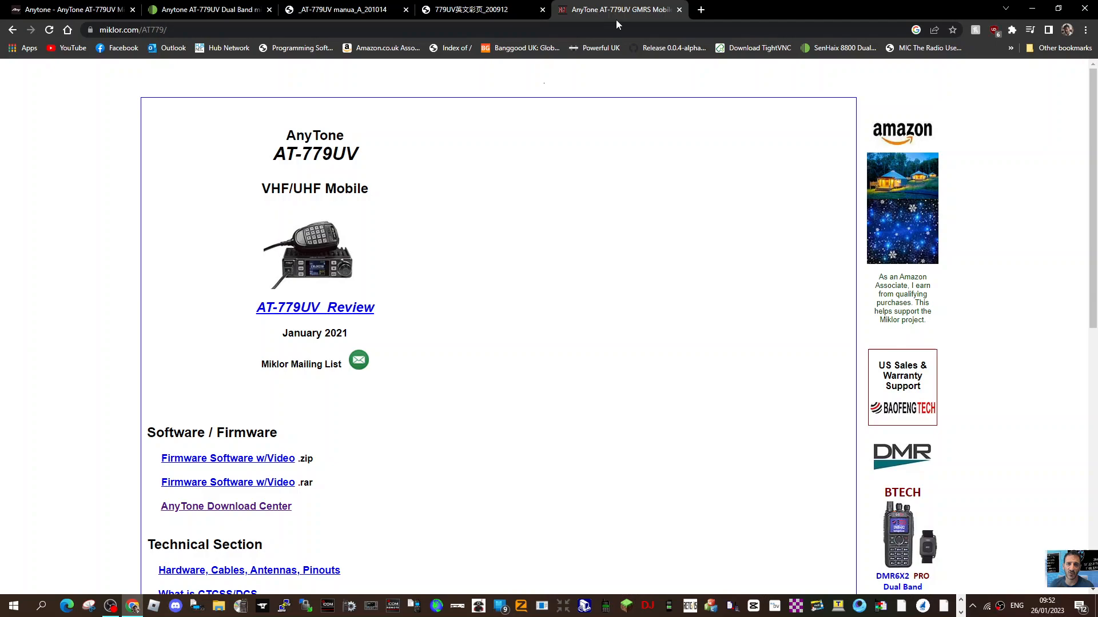
click(475, 9)
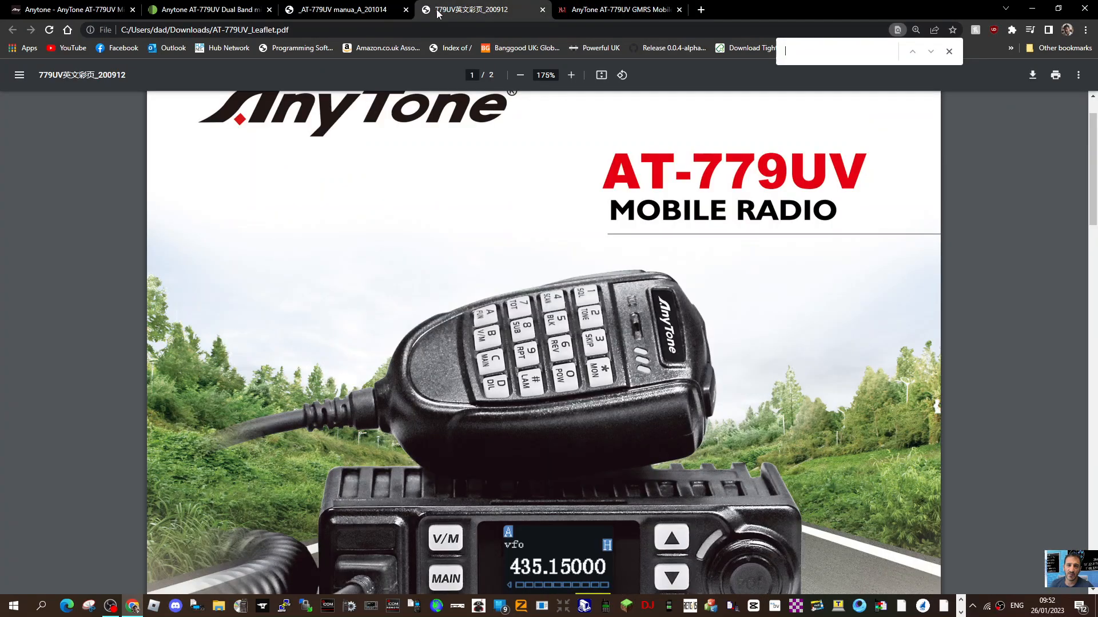
scroll(down, 3)
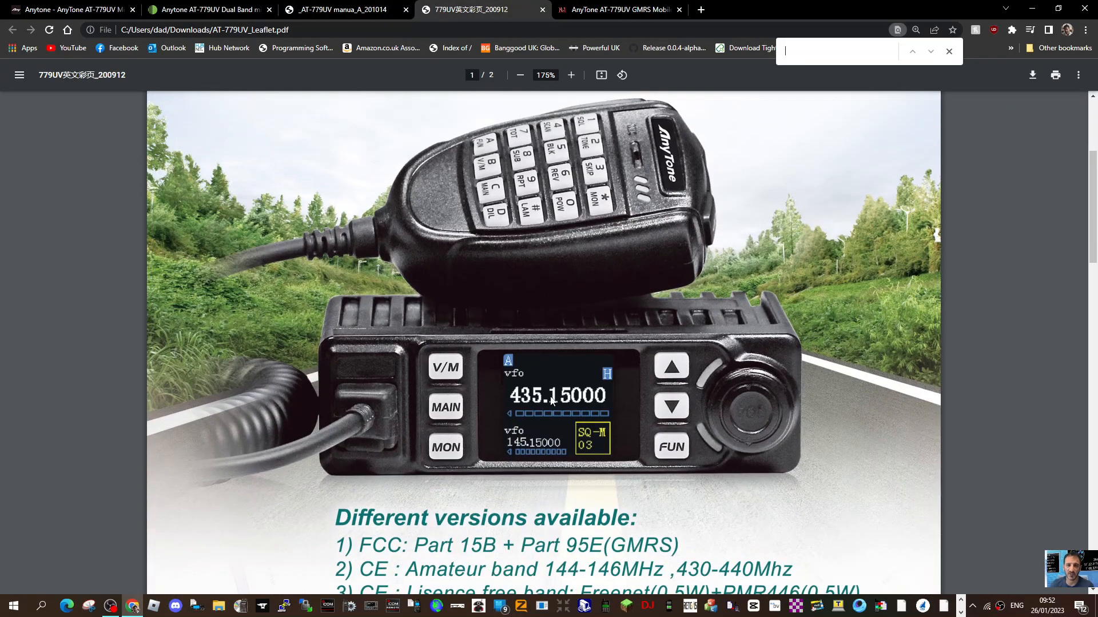
mouse_move(618, 169)
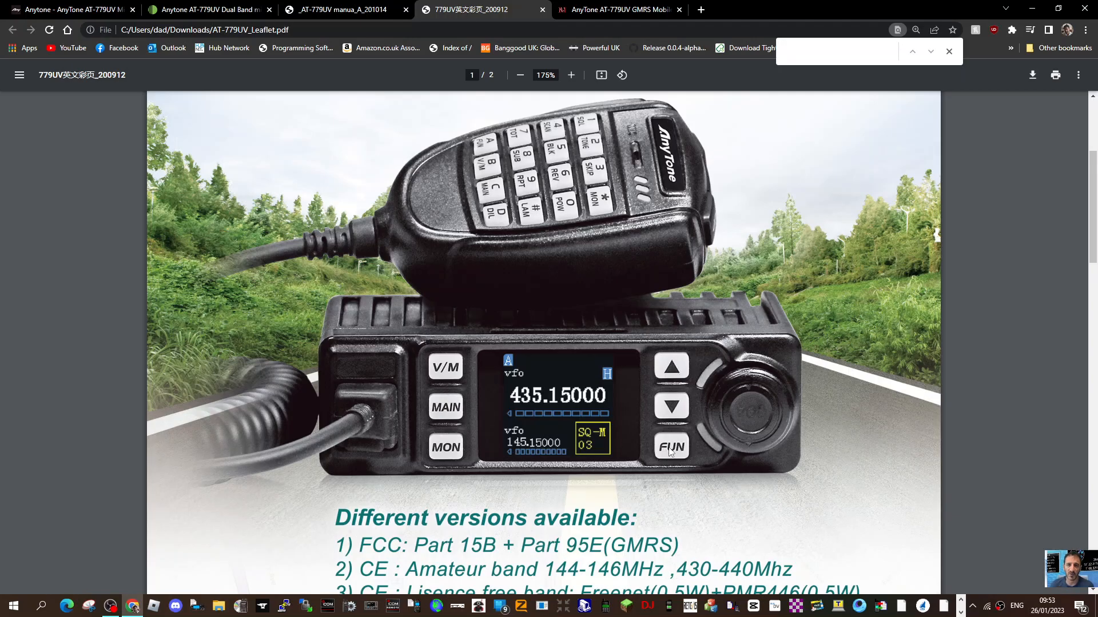
mouse_move(530, 382)
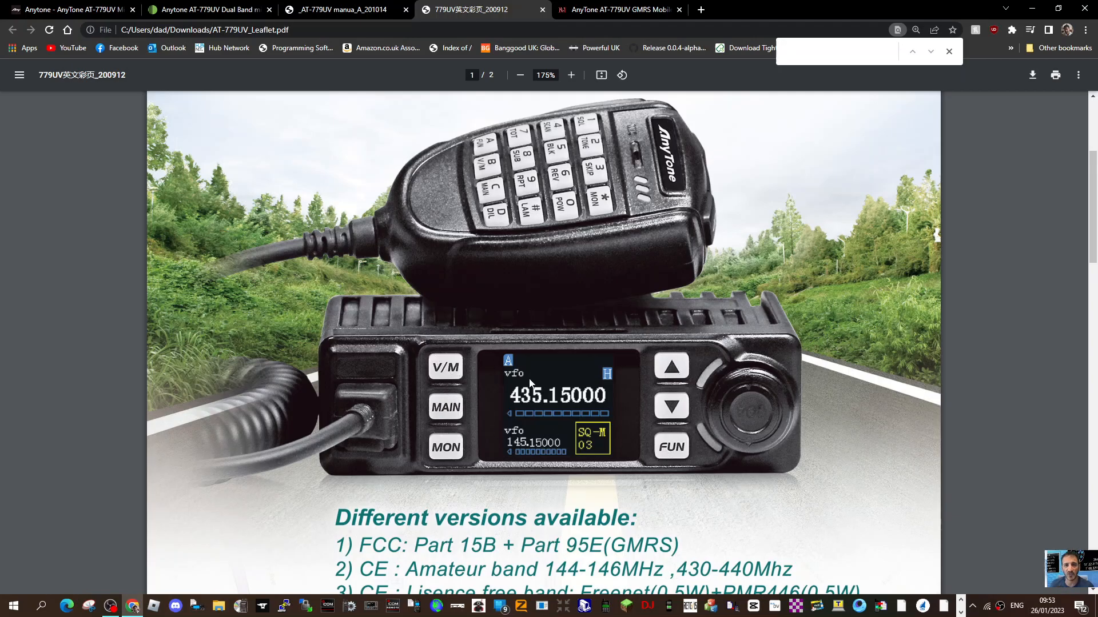
mouse_move(538, 448)
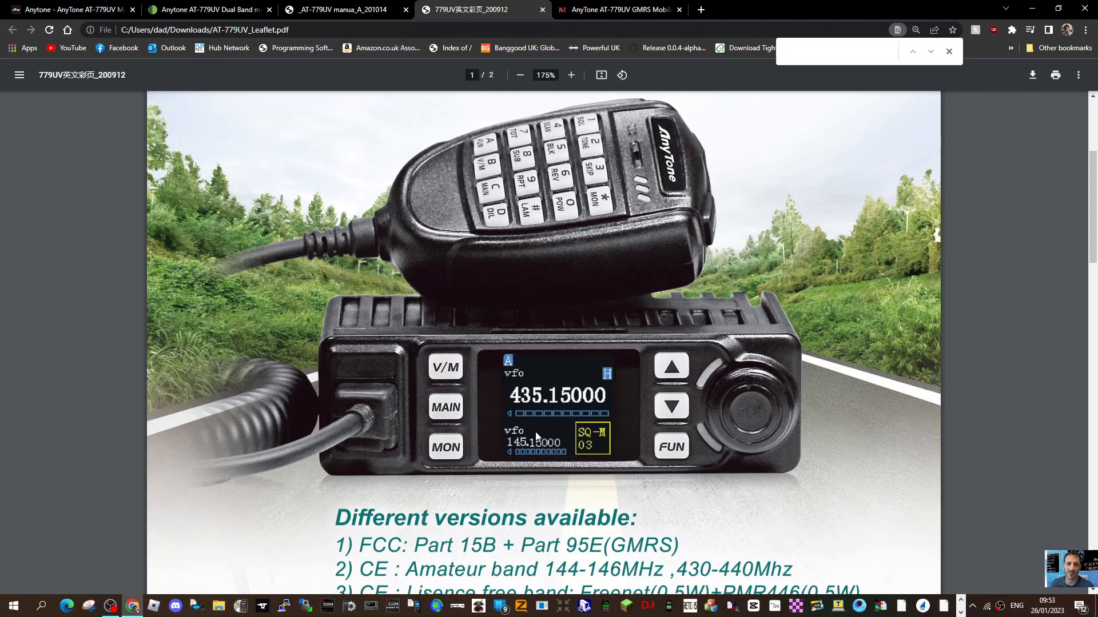
scroll(down, 3)
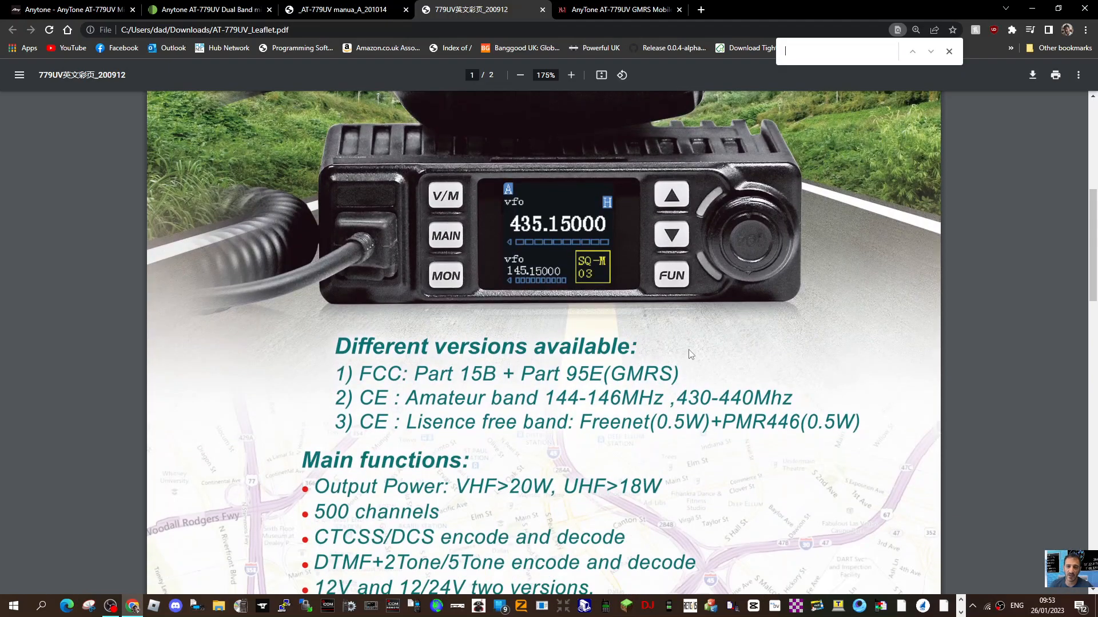
scroll(down, 3)
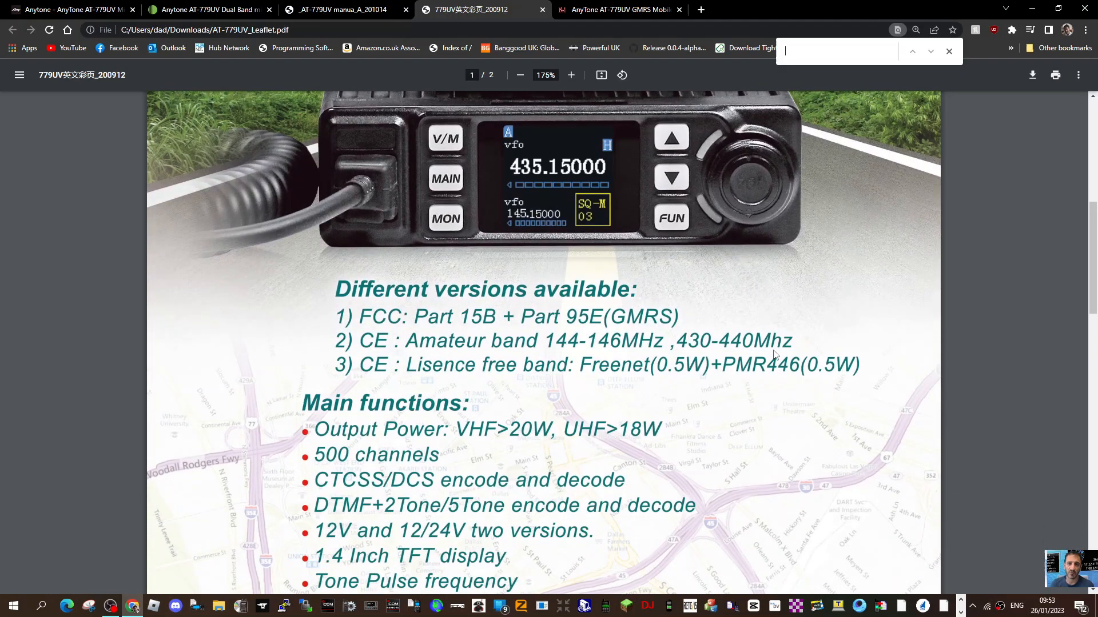
scroll(down, 3)
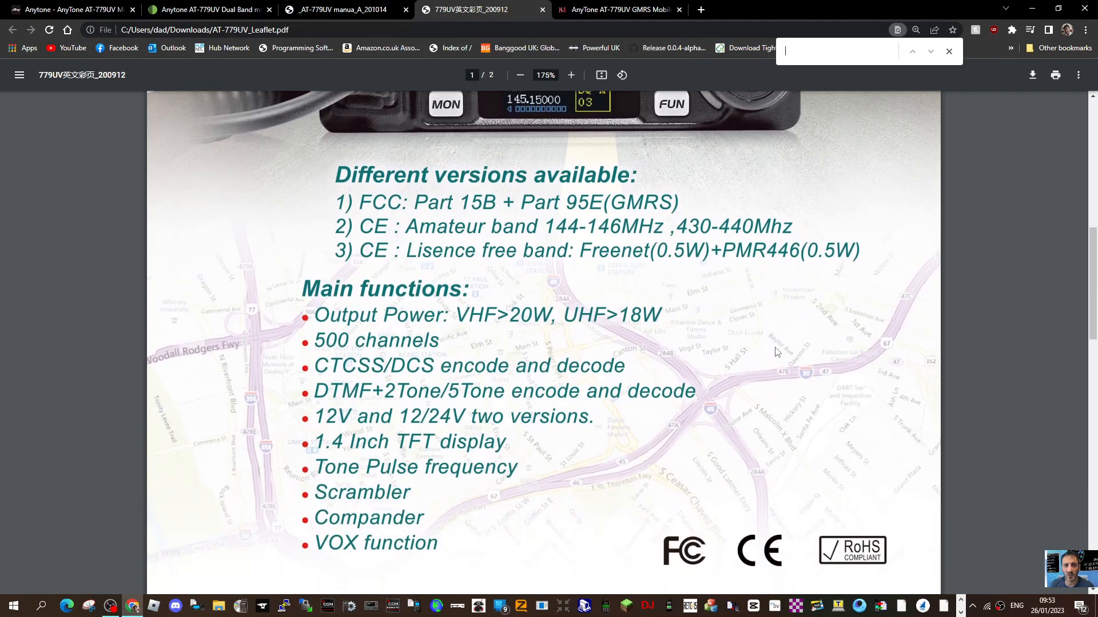
scroll(down, 3)
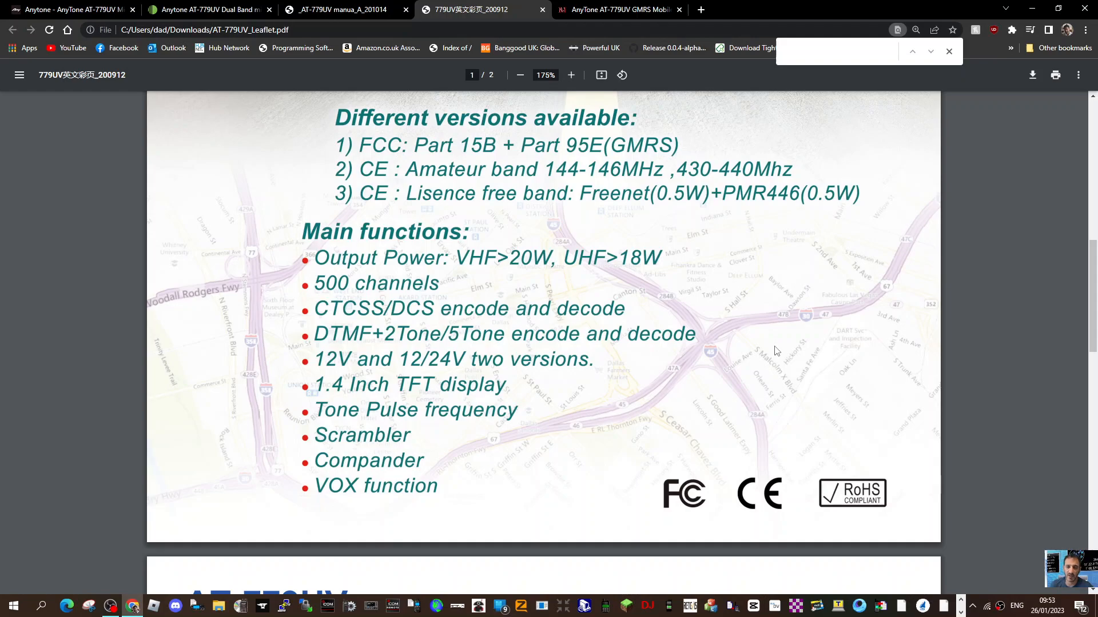
scroll(down, 3)
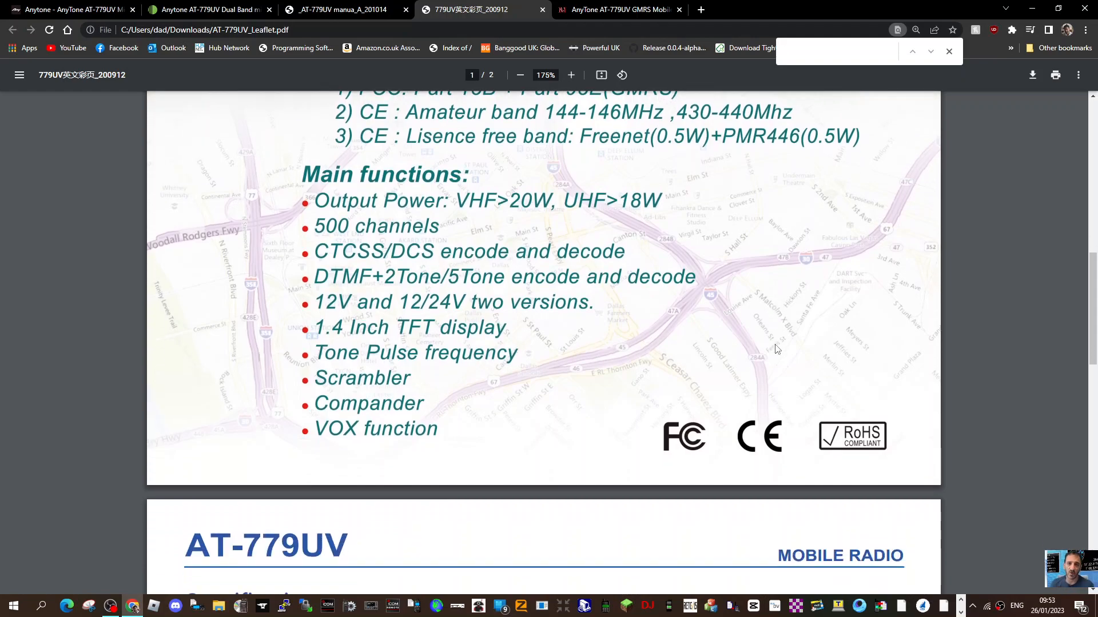
mouse_move(773, 329)
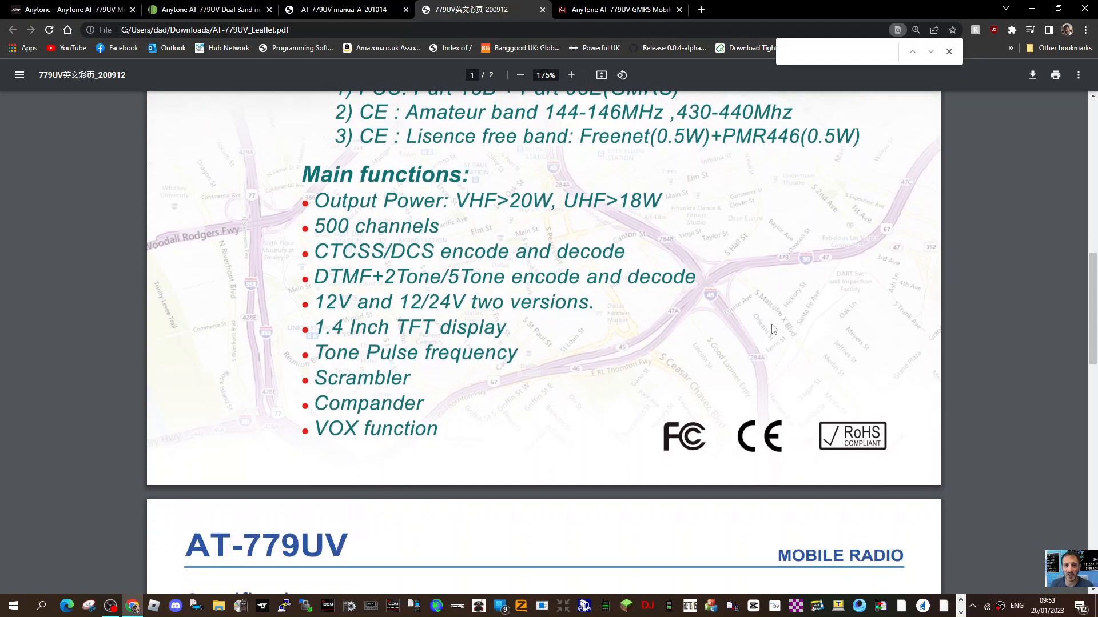
scroll(down, 3)
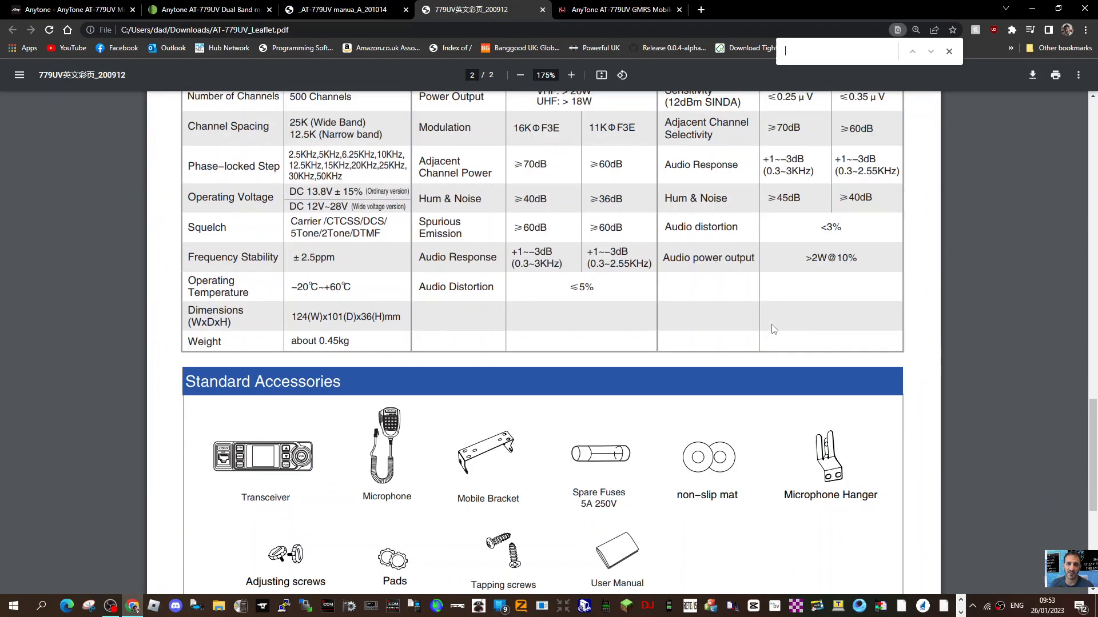
scroll(down, 3)
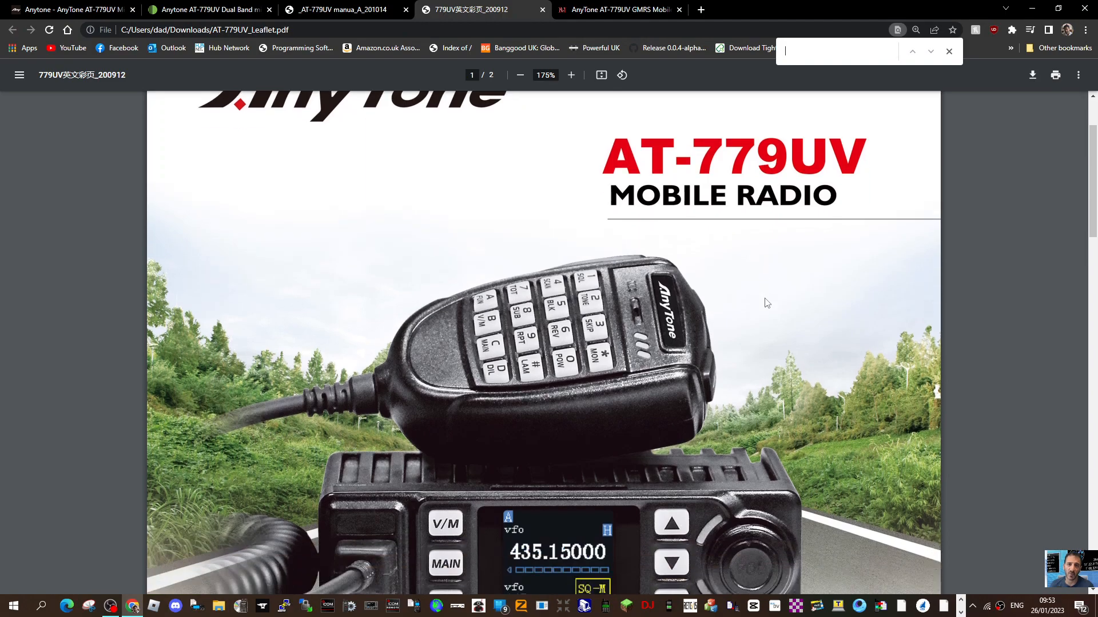
scroll(down, 3)
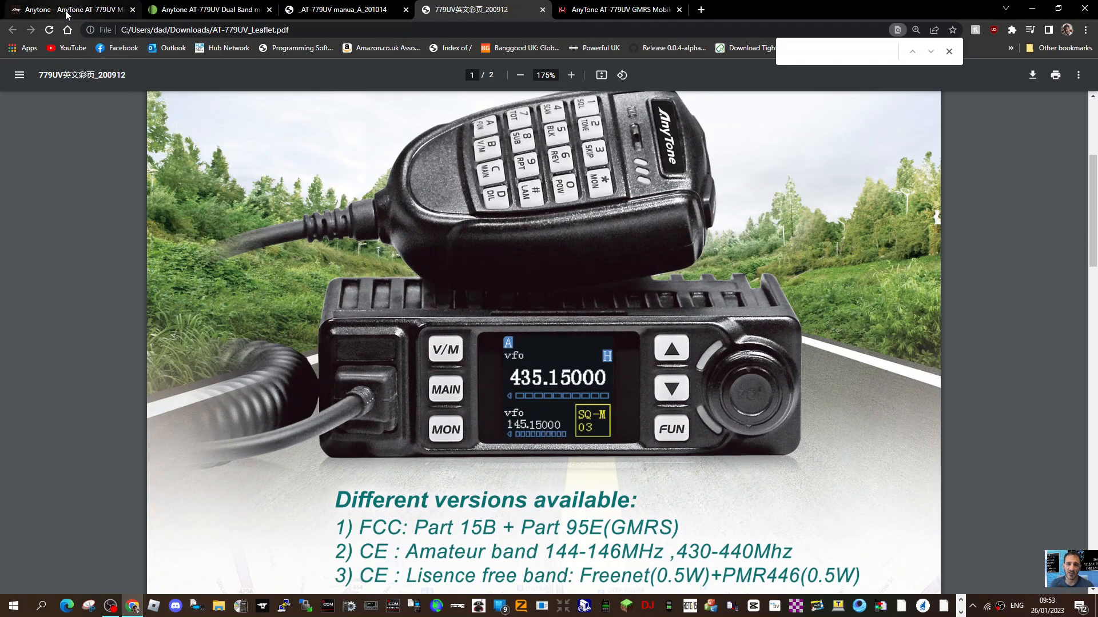
Browse anytone.net AT-779UV photos of the microphone, radio body and rear sockets.
click(66, 11)
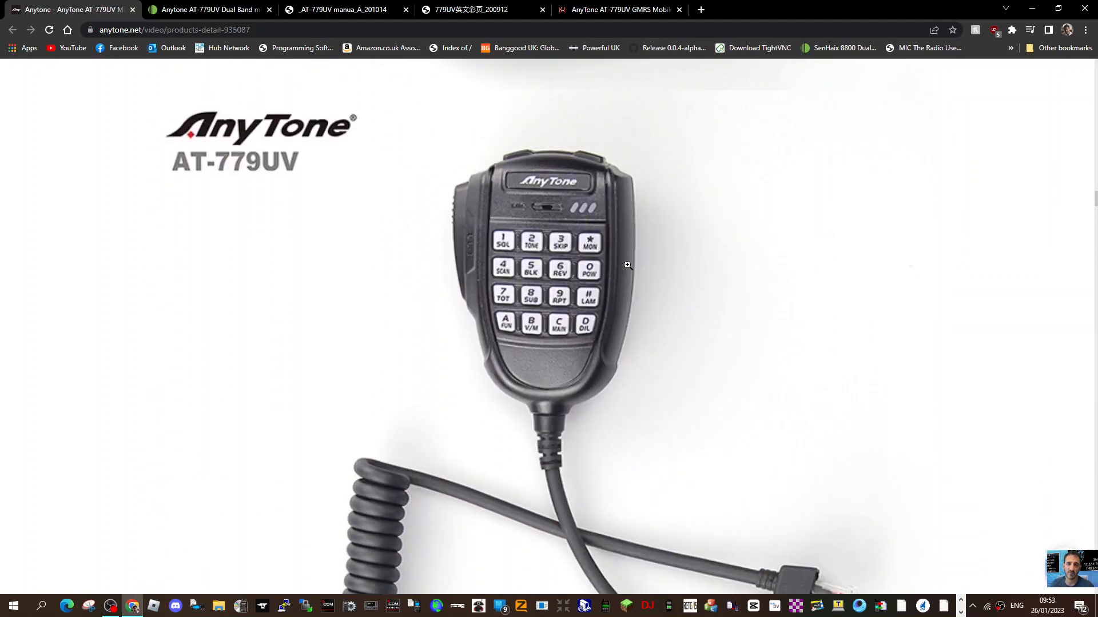
scroll(down, 3)
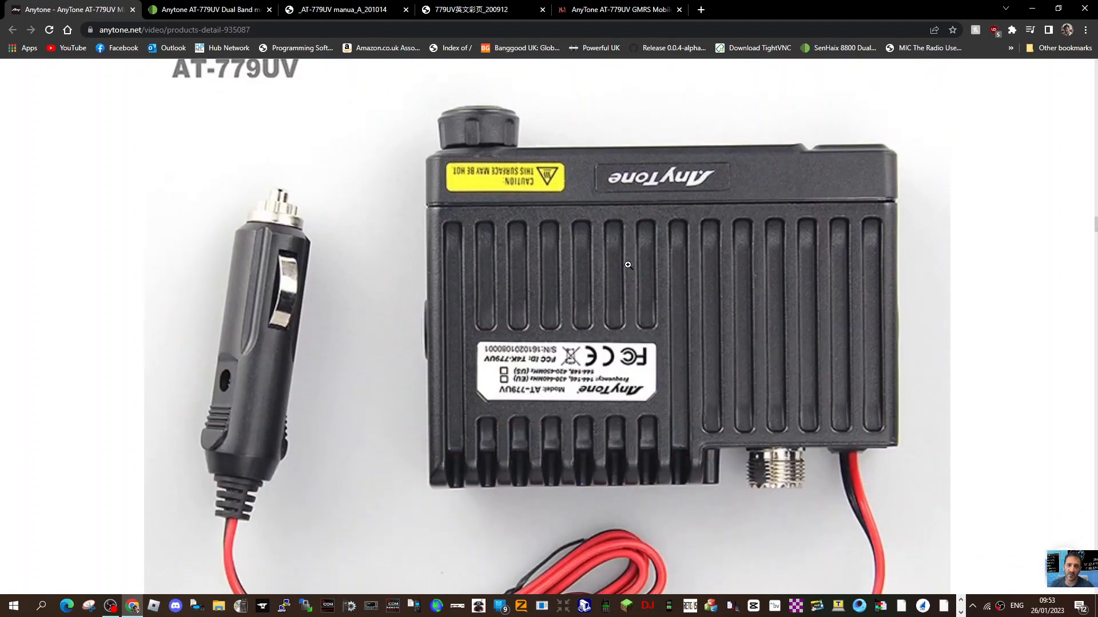
mouse_move(391, 281)
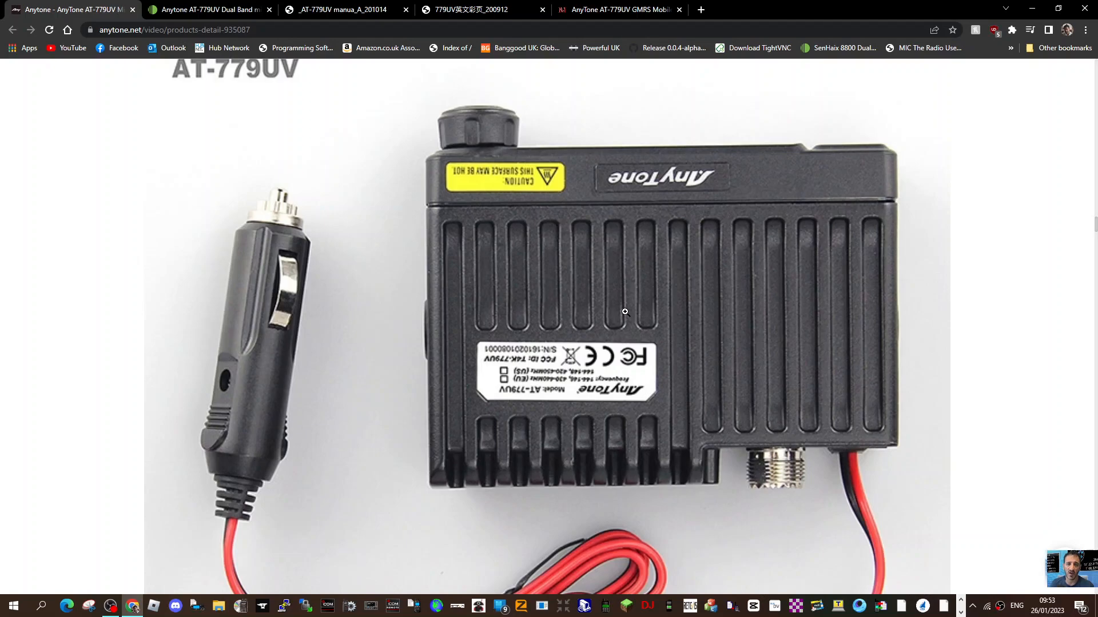
mouse_move(695, 360)
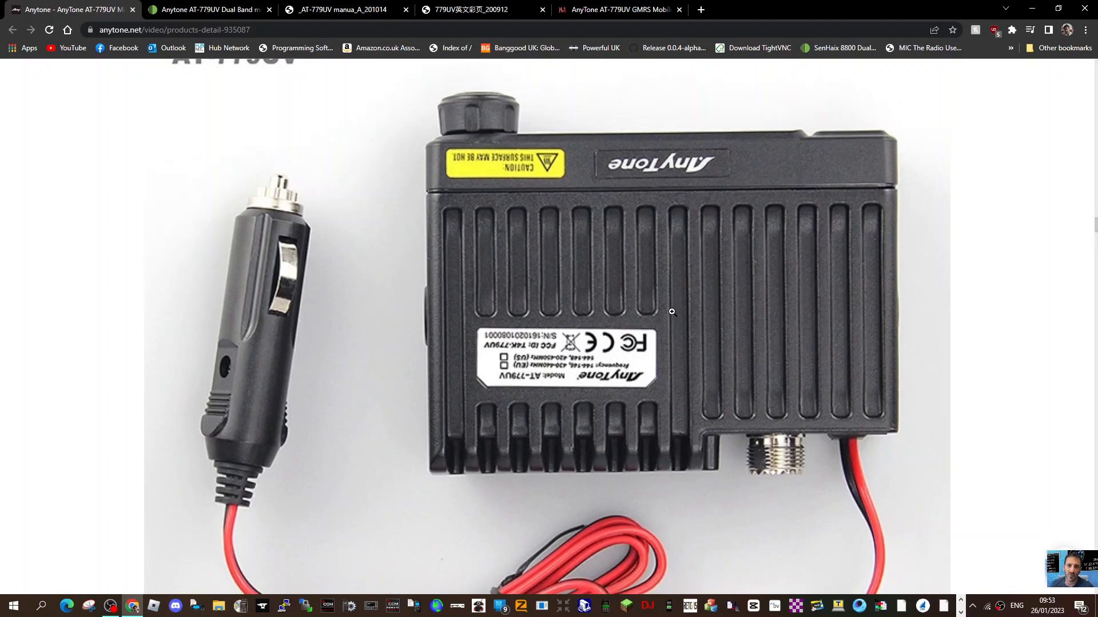
scroll(down, 3)
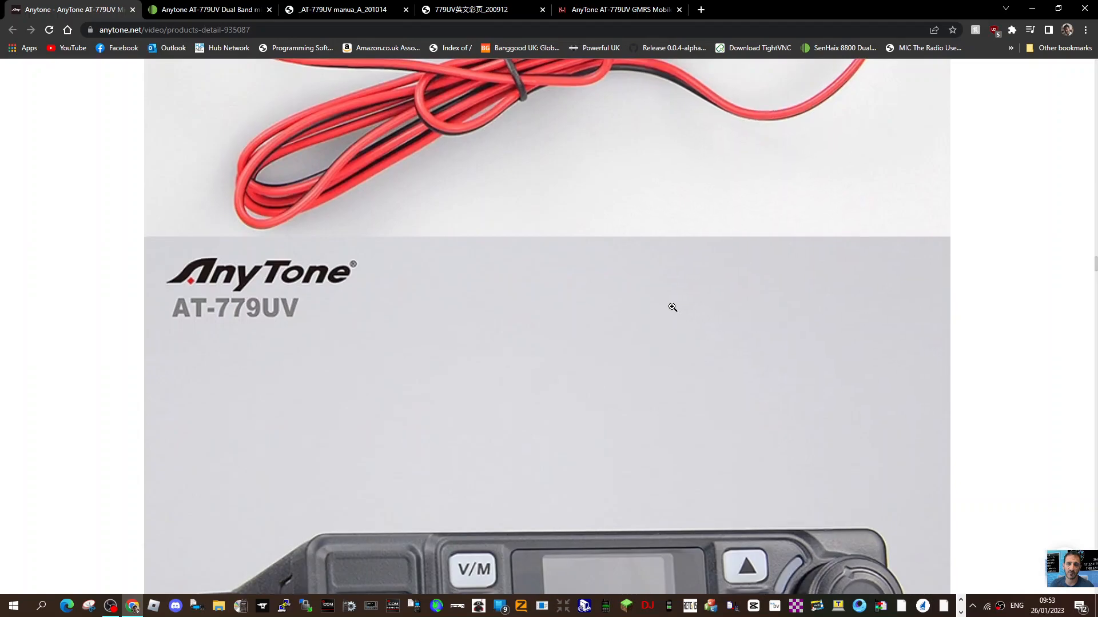
scroll(down, 3)
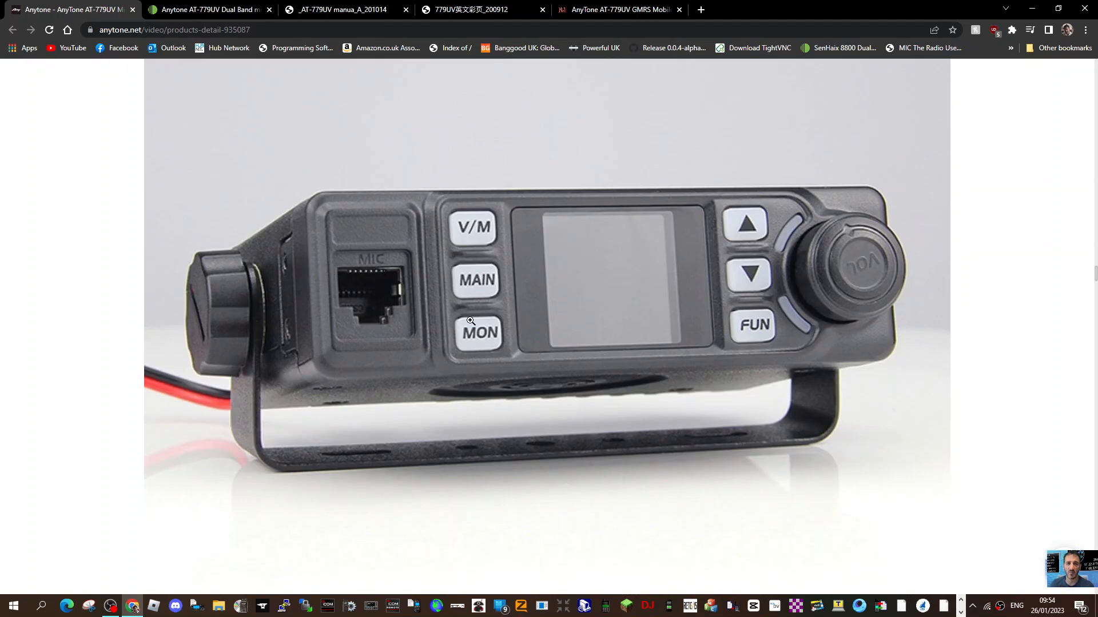
mouse_move(354, 267)
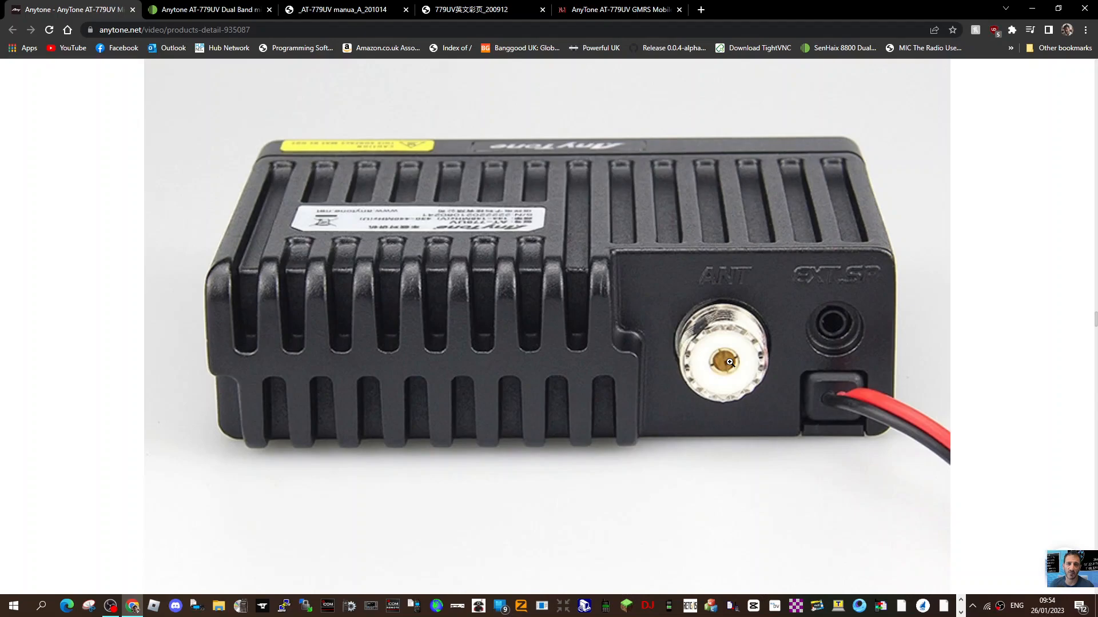
mouse_move(832, 288)
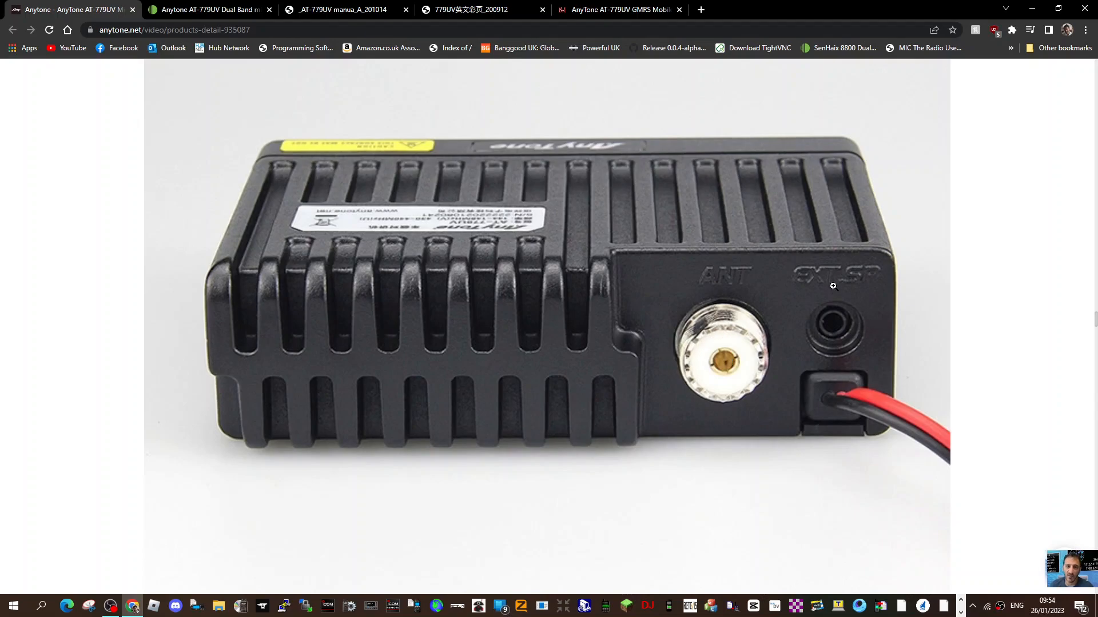
mouse_move(663, 314)
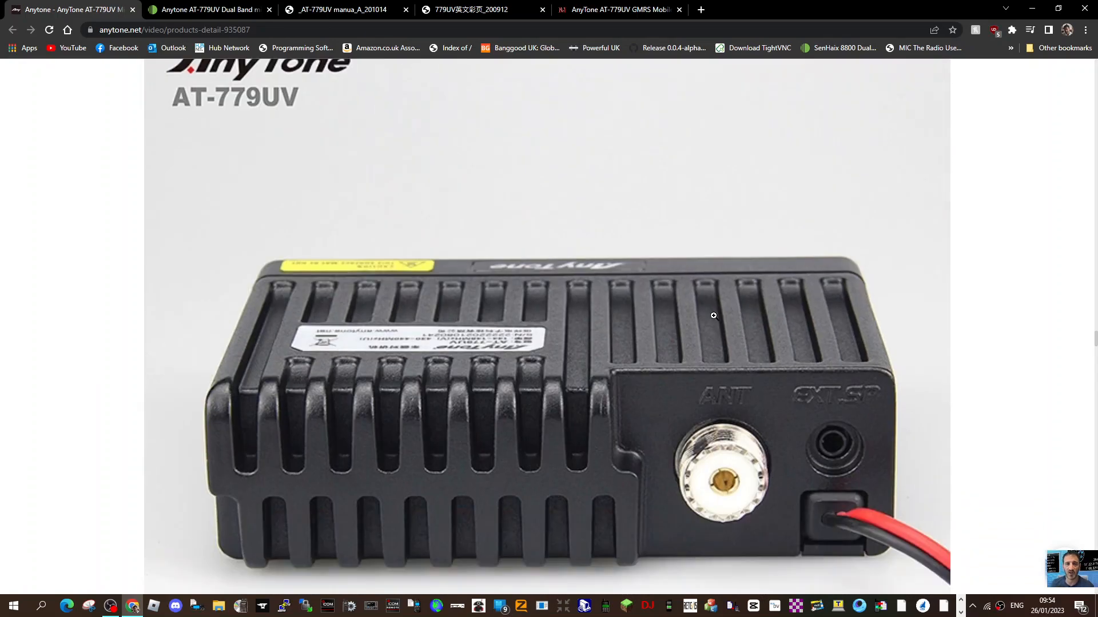
Review the product photos showing the radio's 122mm, 101mm and 36mm dimensions.
scroll(down, 3)
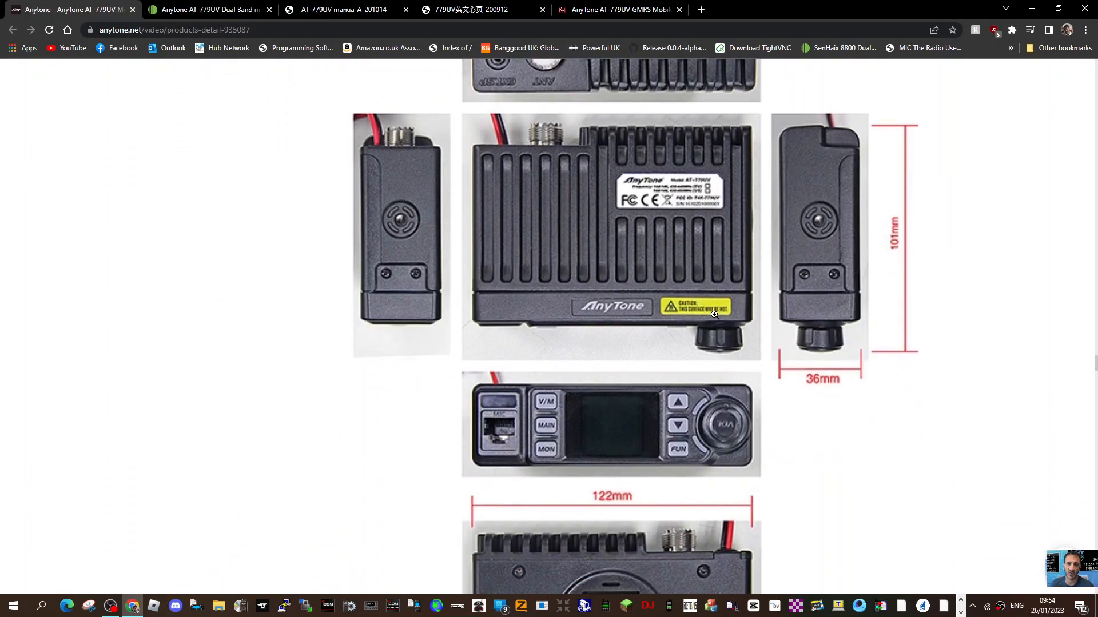
scroll(up, 3)
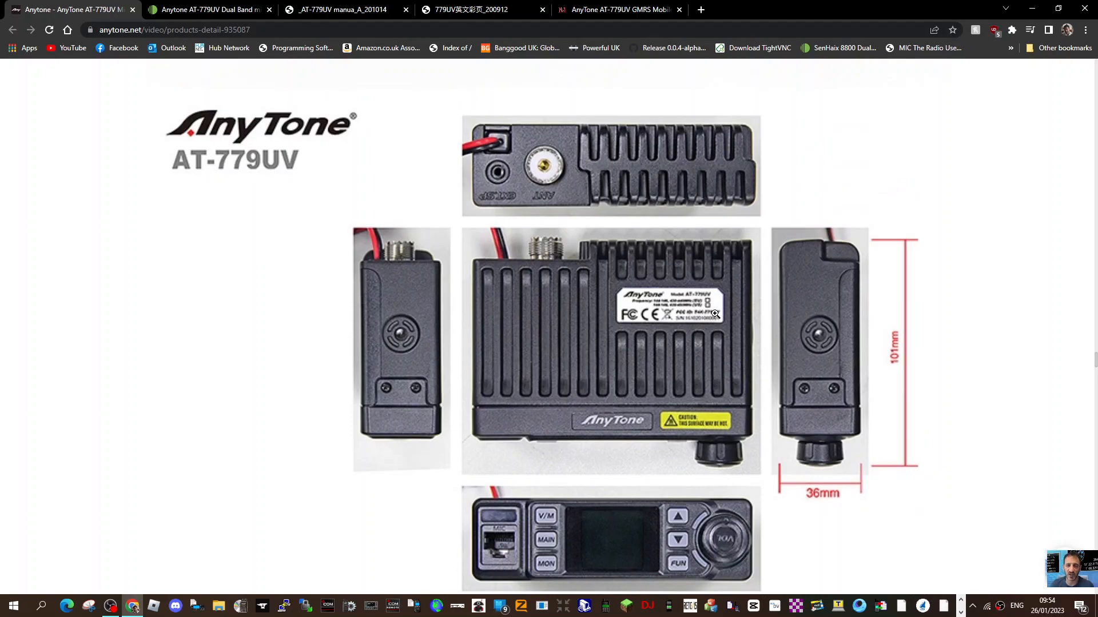
scroll(up, 3)
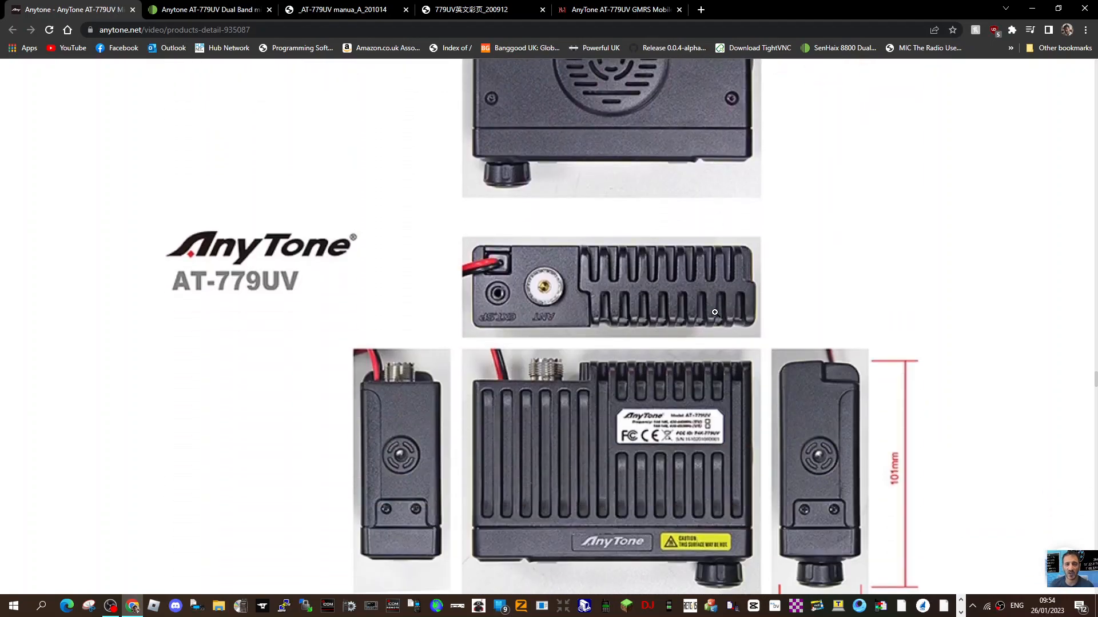
scroll(down, 3)
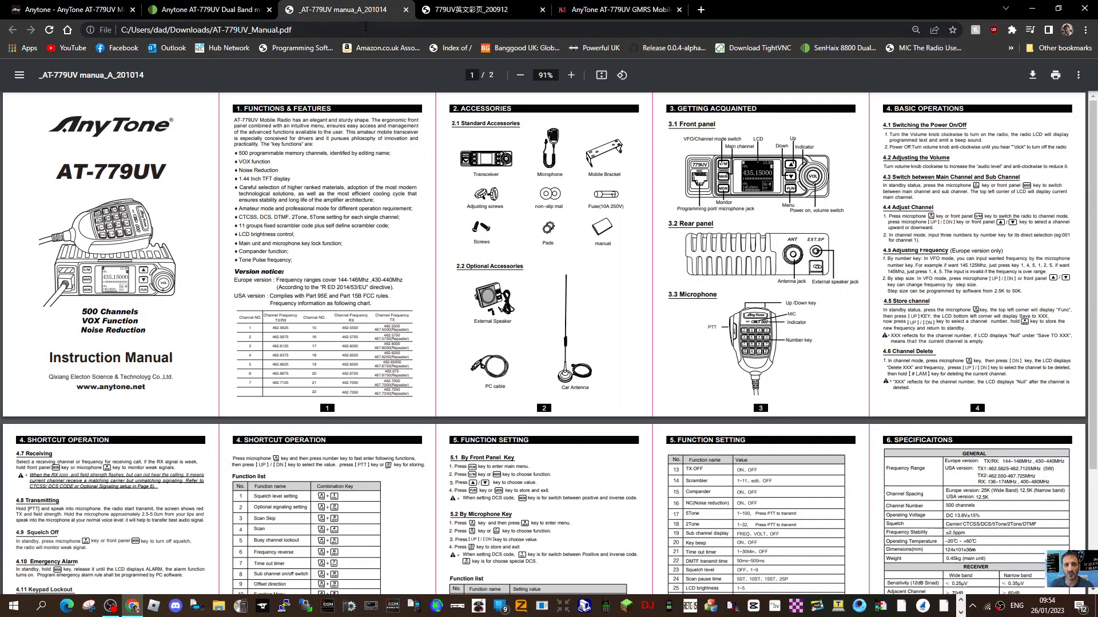
Return to the anytone.net page and view the 101mm and 36mm dimension photos.
click(68, 9)
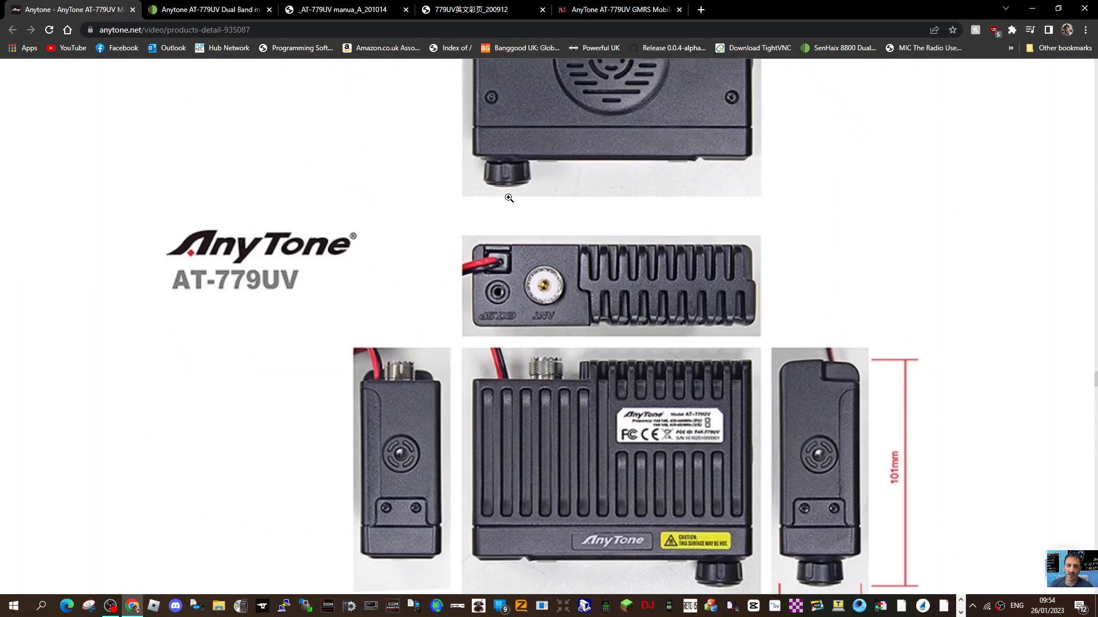
scroll(down, 3)
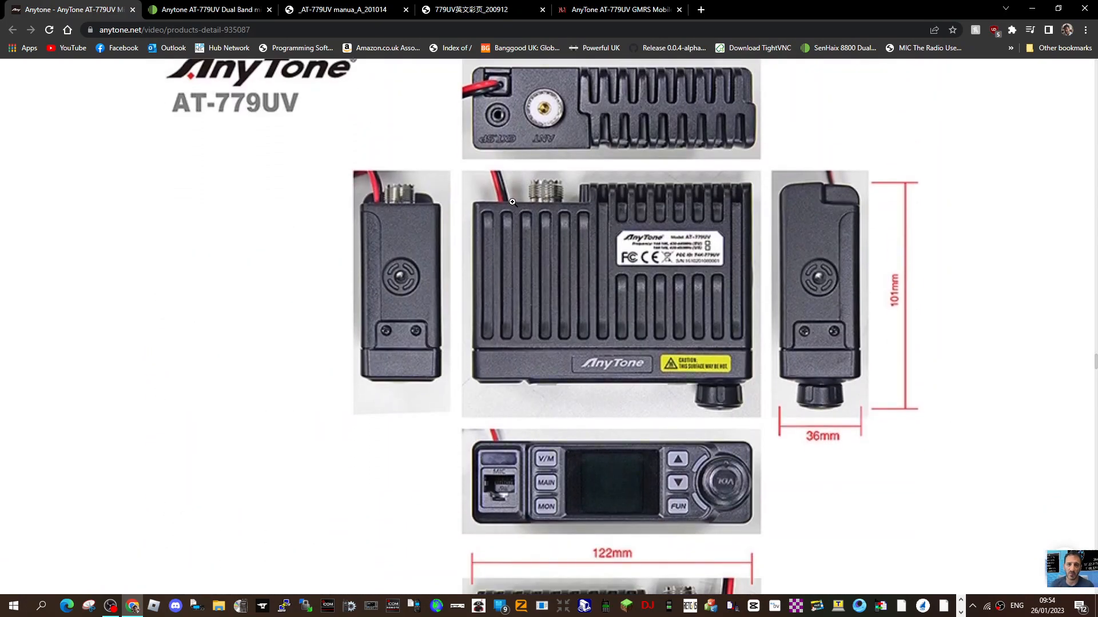